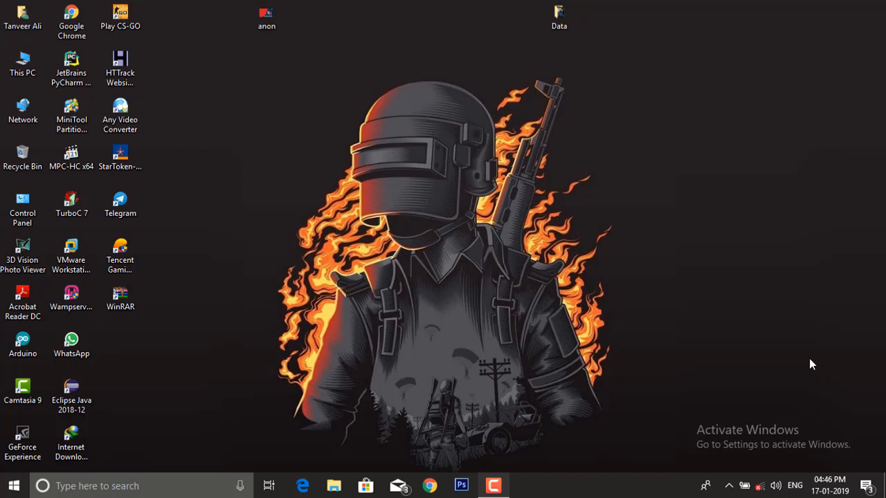
- Bring up the Run dialog with cmd entered as the program to launch
{"action": "left_click", "coordinate": [22, 17]}
{"action": "type", "text": "cm"}
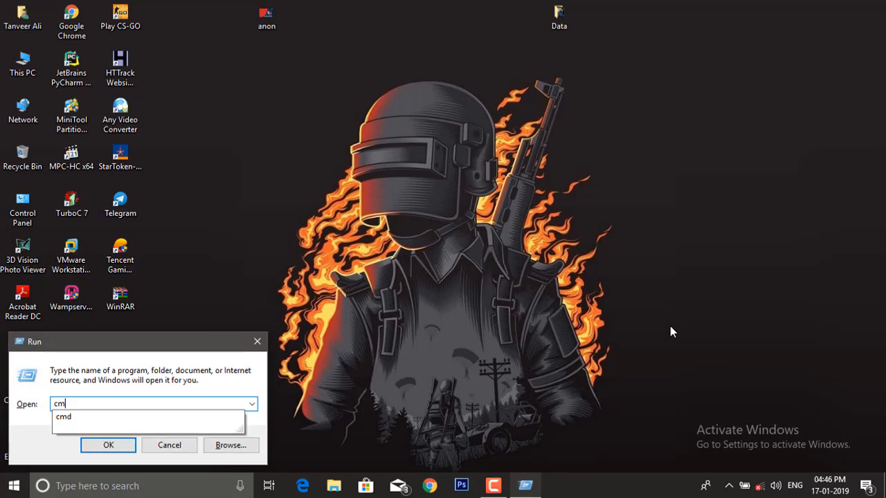
- Launch cmd.exe from Run and change directory to the Desktop folder
{"action": "left_click", "coordinate": [108, 445]}
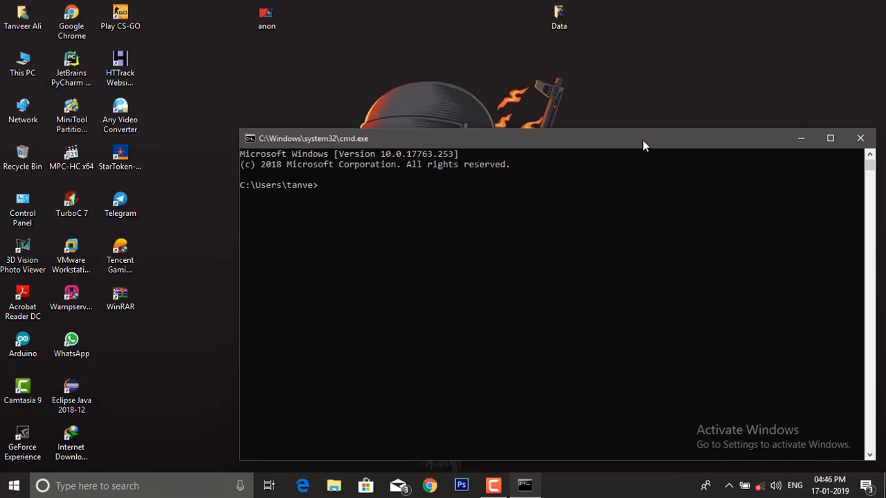
{"action": "type", "text": "cd Deskt"}
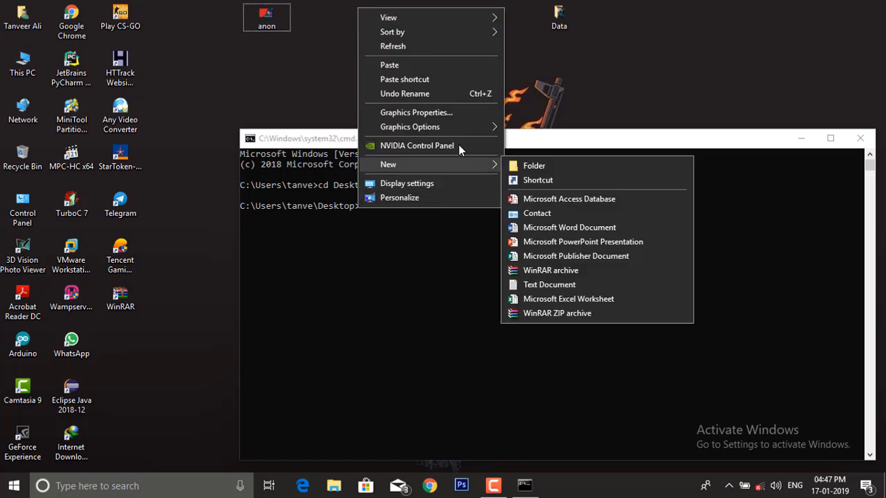
- Create doc.txt on the Desktop containing 'This is our secret file' and close Notepad
{"action": "left_click", "coordinate": [548, 285]}
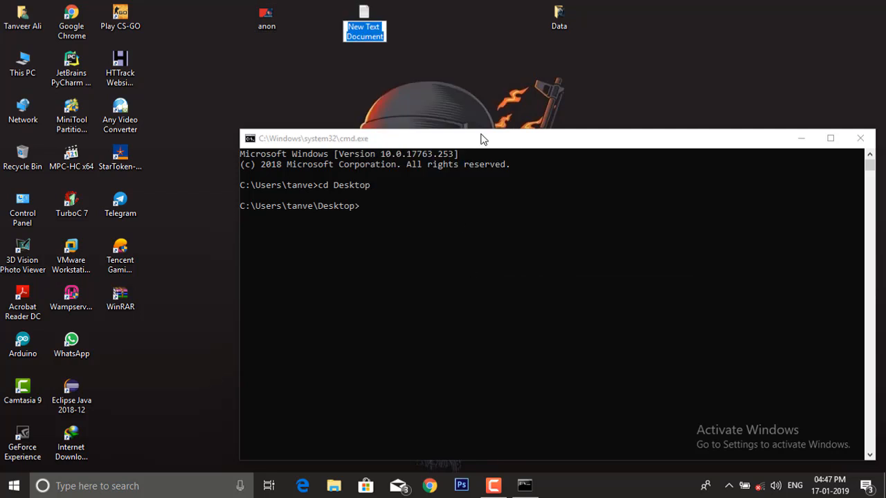
{"action": "type", "text": "doc"}
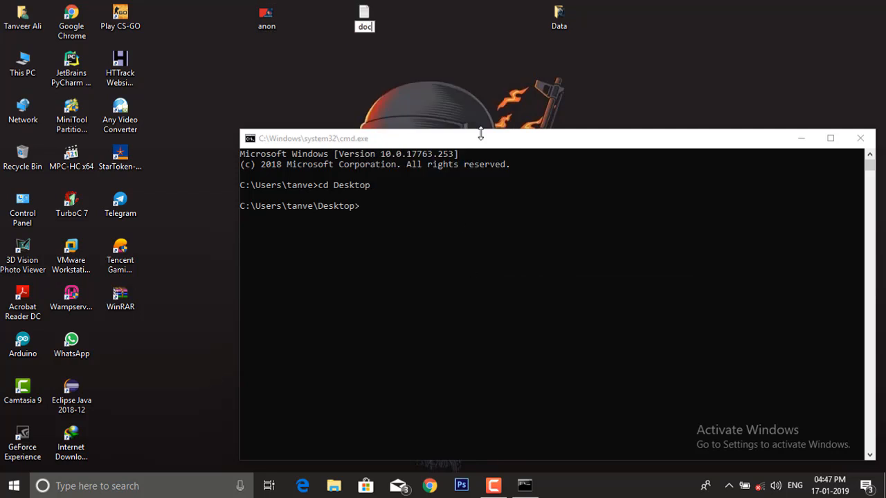
{"action": "double_click", "coordinate": [364, 14]}
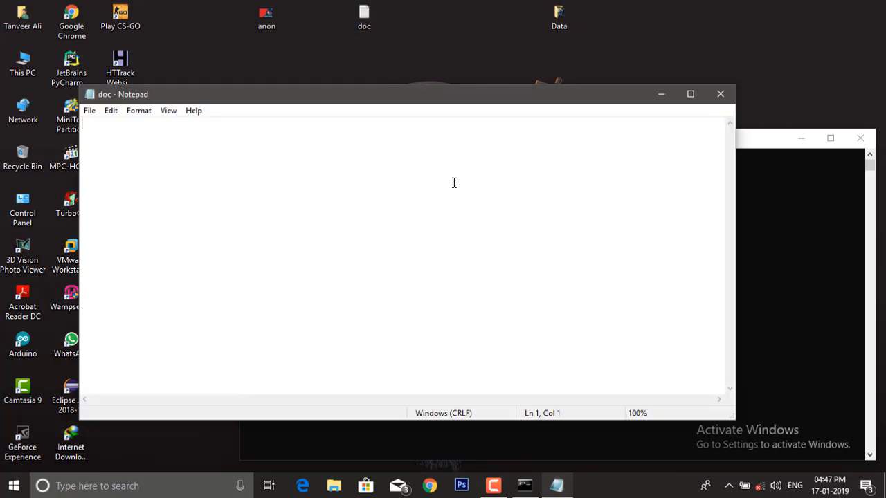
{"action": "type", "text": "This i"}
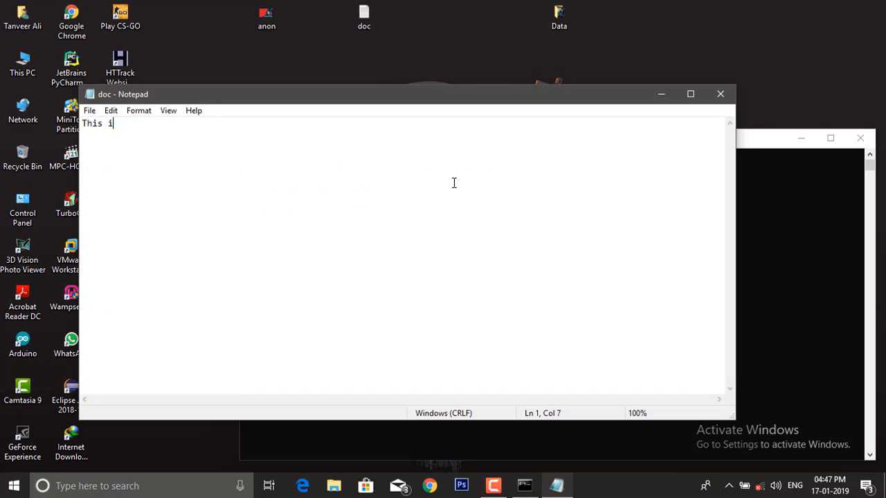
{"action": "type", "text": "s our se"}
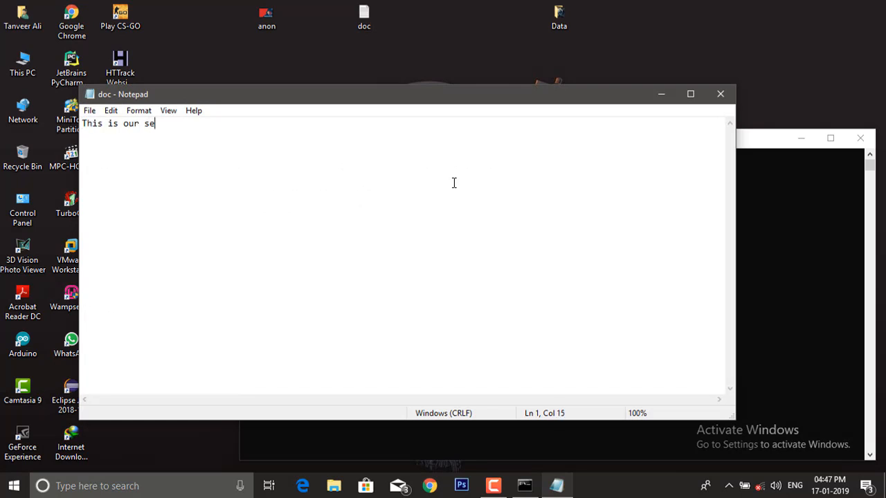
{"action": "type", "text": "cret dile"}
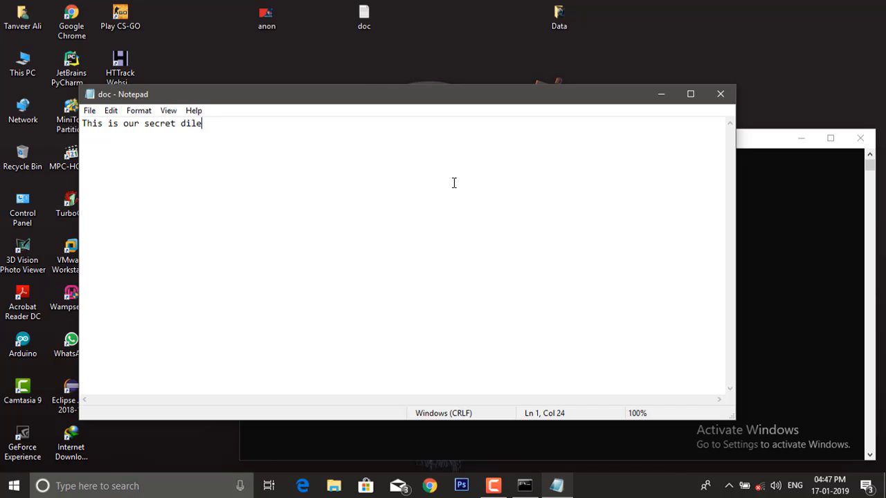
{"action": "type", "text": "file"}
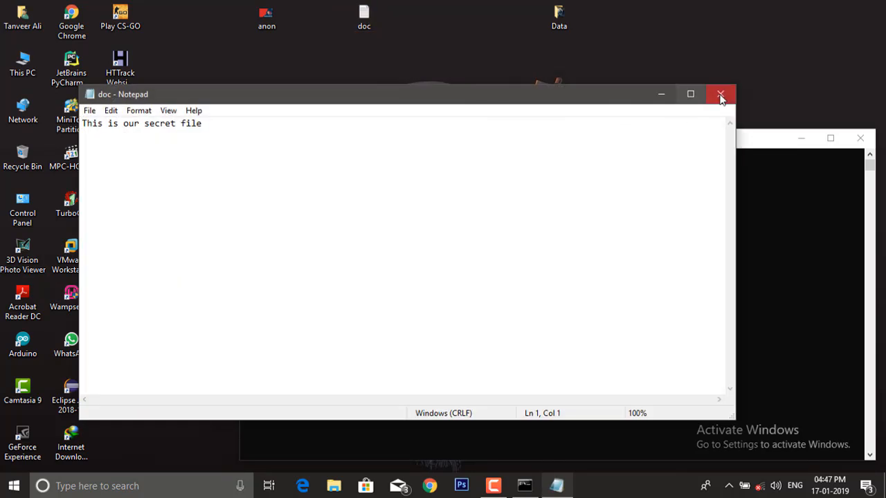
{"action": "left_click", "coordinate": [719, 94]}
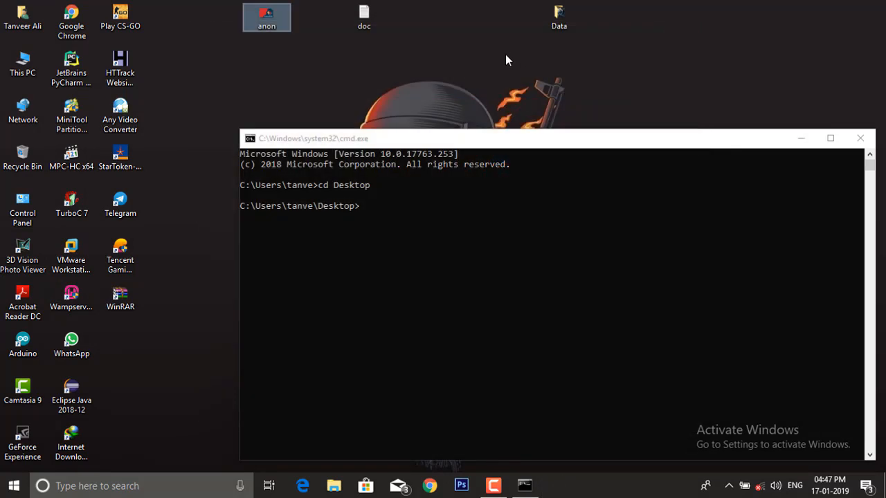
- Return to the Desktop prompt and begin the binary copy command with 'copy /b'
{"action": "left_click", "coordinate": [363, 17]}
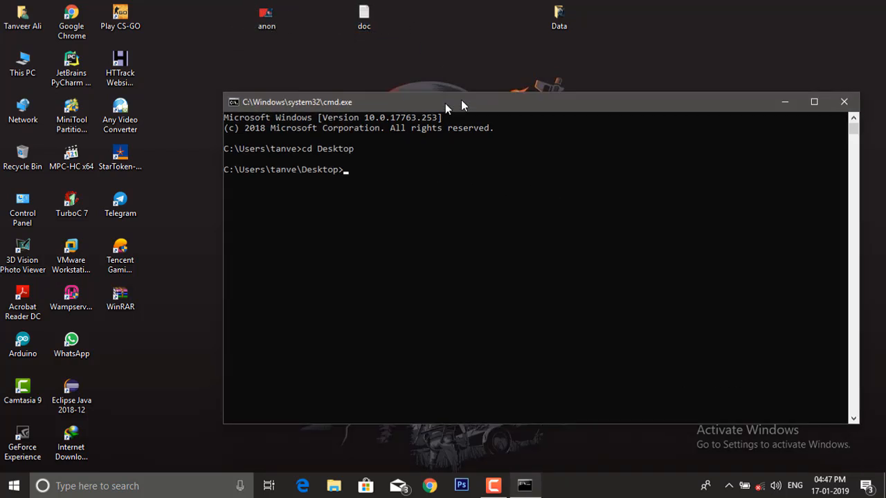
{"action": "left_click_drag", "start_coordinate": [446, 102], "coordinate": [442, 116]}
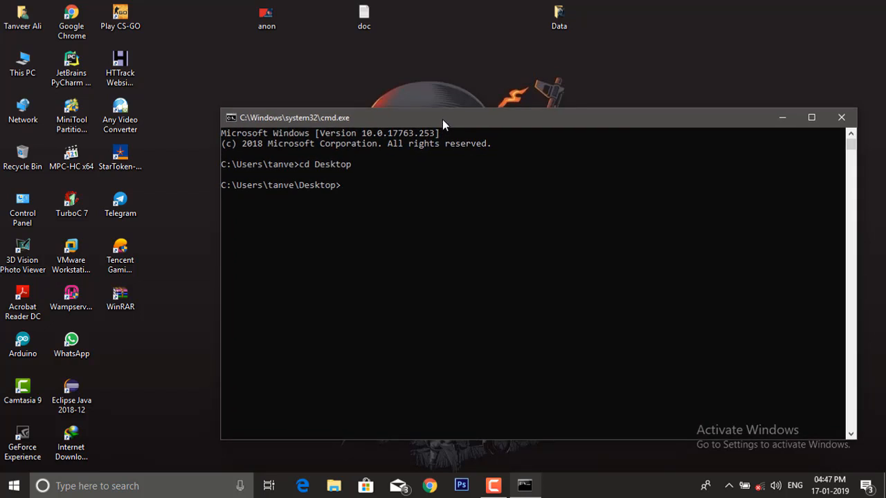
{"action": "type", "text": "copy"}
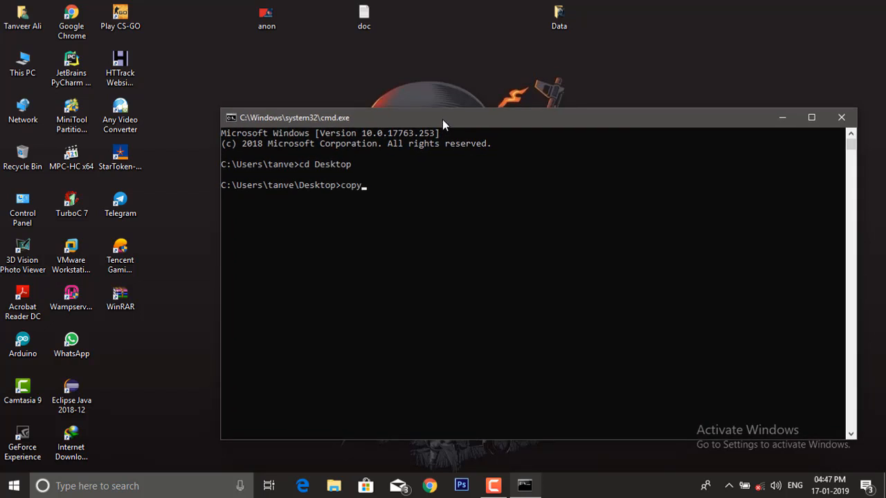
{"action": "type", "text": "/b"}
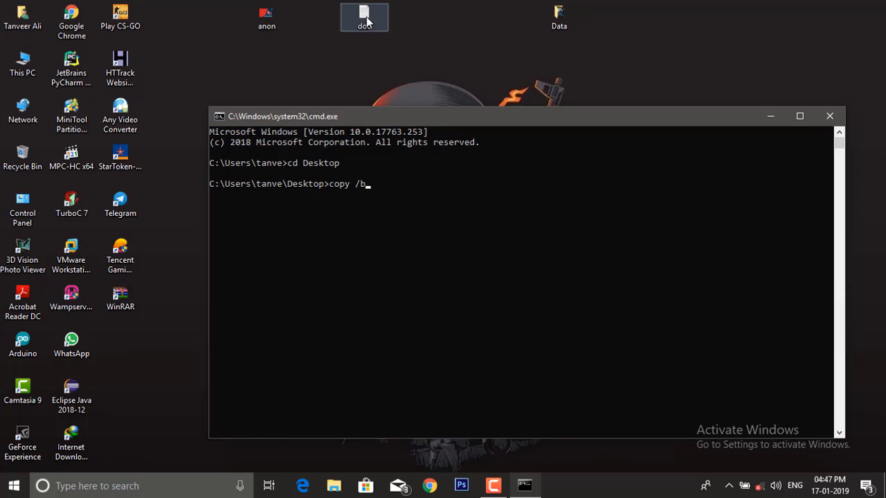
{"action": "mouse_move", "coordinate": [366, 33]}
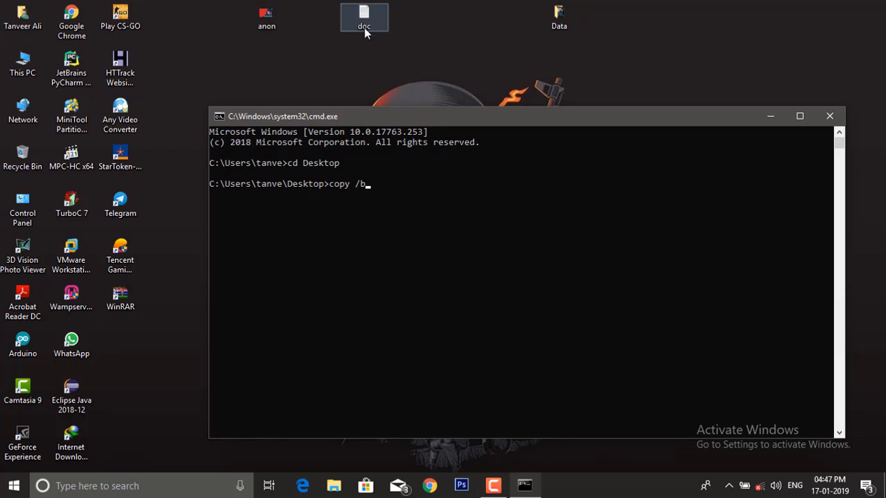
{"action": "mouse_move", "coordinate": [300, 19]}
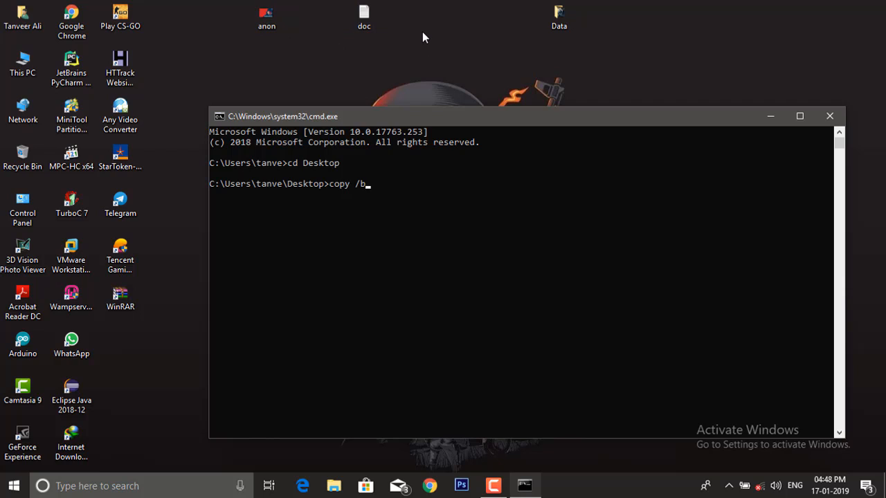
{"action": "mouse_move", "coordinate": [401, 27]}
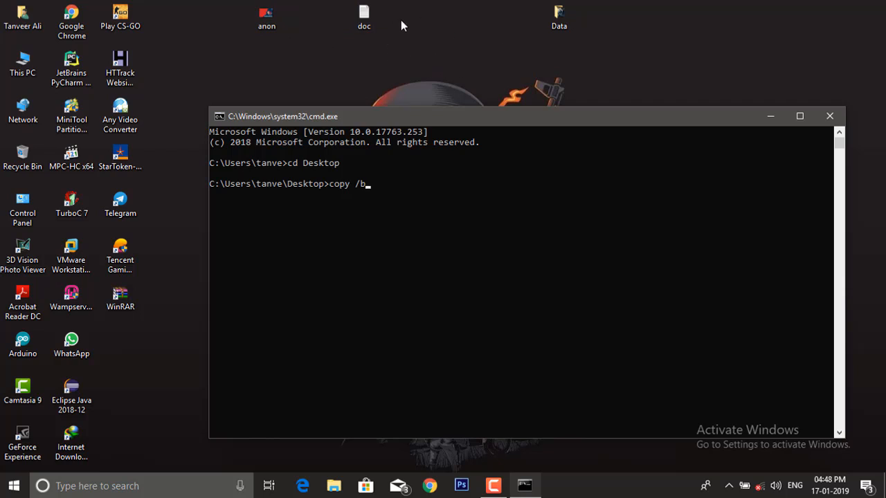
{"action": "mouse_move", "coordinate": [314, 42]}
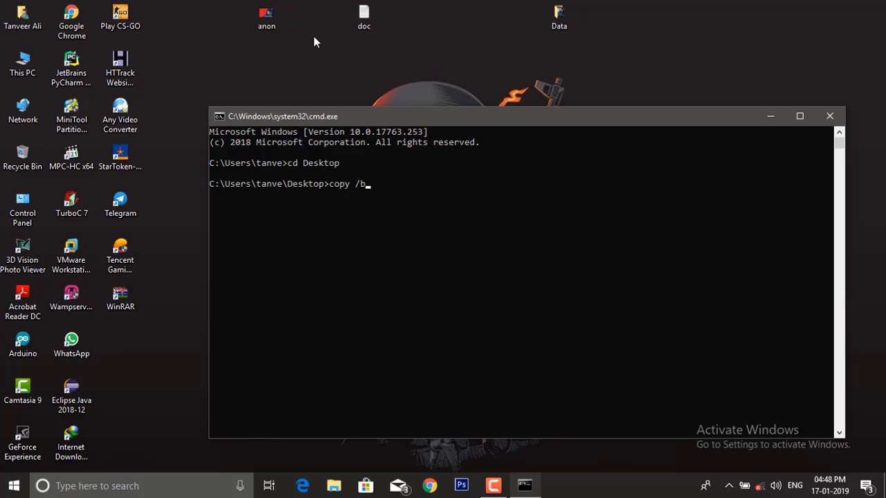
{"action": "mouse_move", "coordinate": [490, 36]}
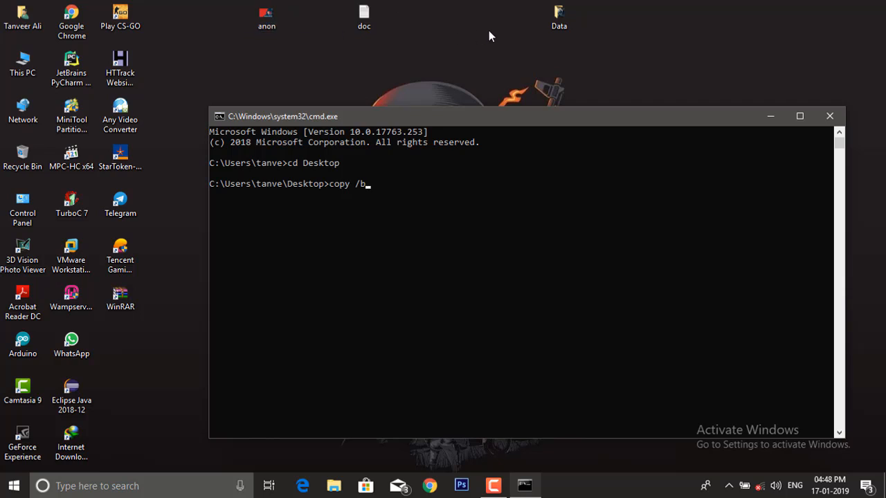
{"action": "mouse_move", "coordinate": [481, 33]}
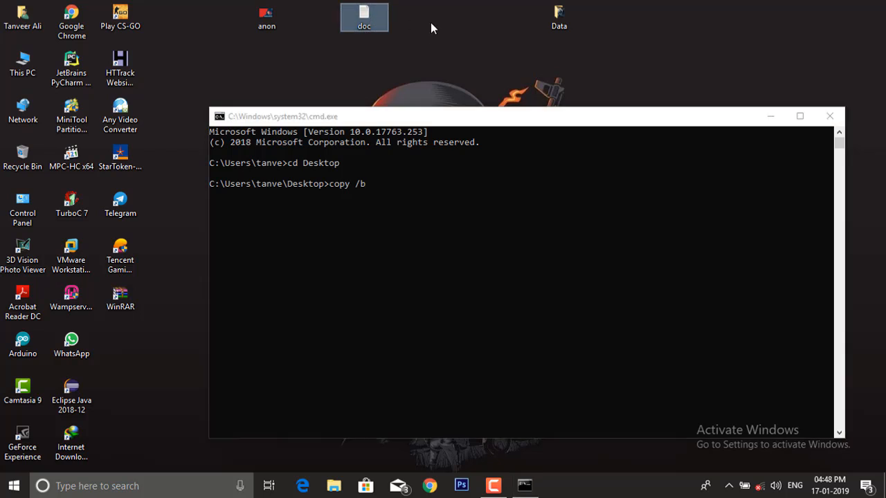
{"action": "mouse_move", "coordinate": [448, 25]}
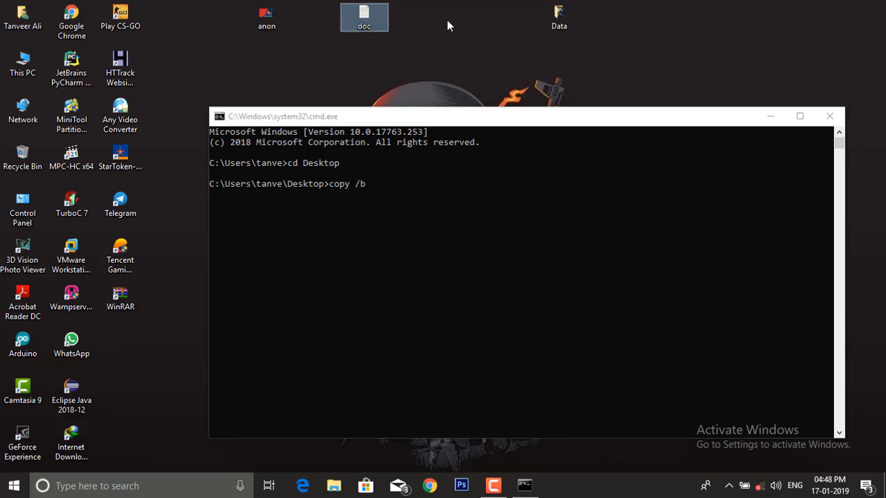
{"action": "mouse_move", "coordinate": [481, 26]}
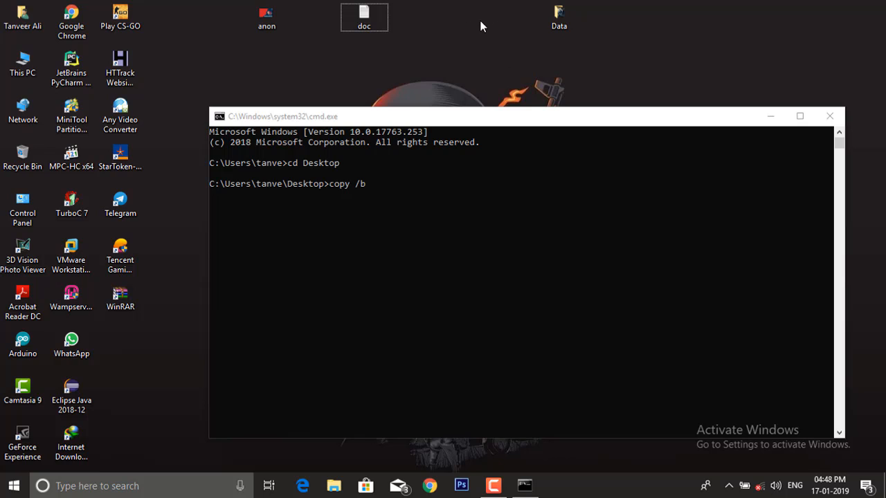
{"action": "mouse_move", "coordinate": [481, 47]}
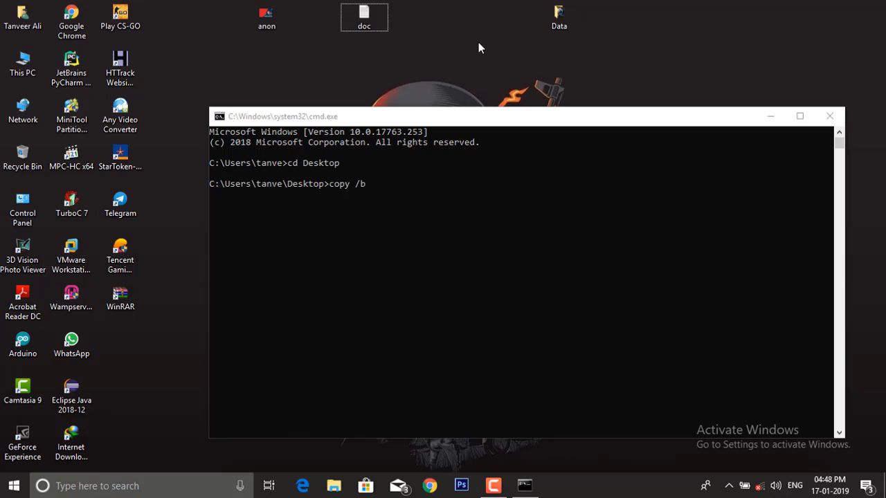
{"action": "mouse_move", "coordinate": [465, 26]}
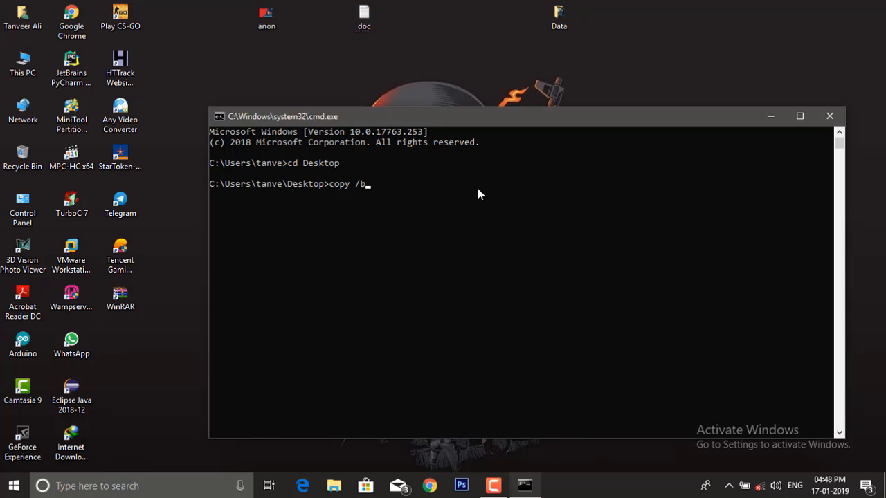
{"action": "mouse_move", "coordinate": [436, 62]}
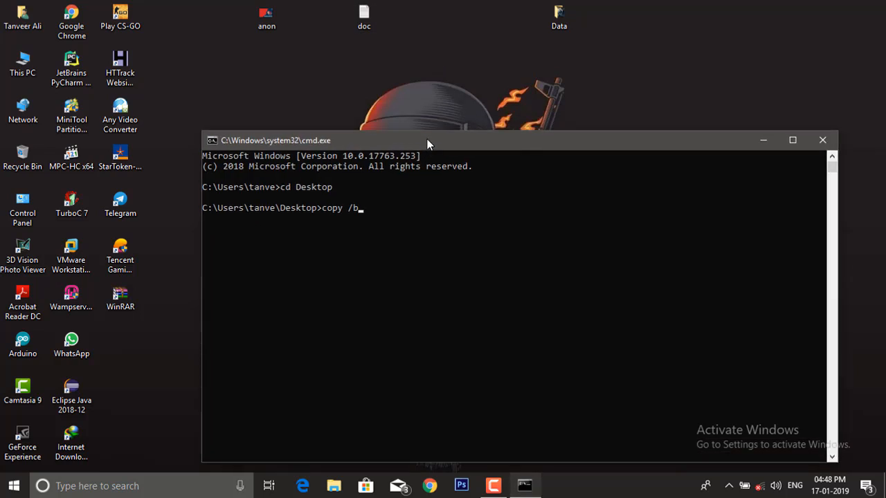
{"action": "mouse_move", "coordinate": [407, 37]}
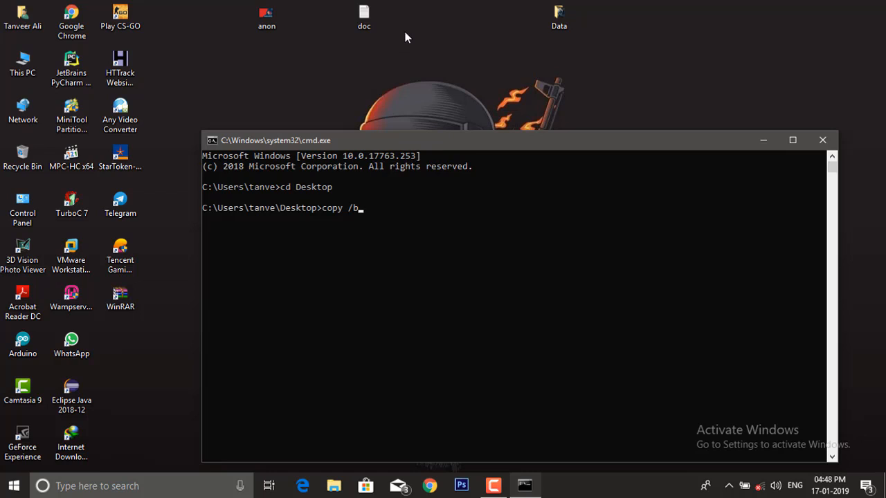
- Pack doc.txt into a doc.rar archive beside it on the Desktop via WinRAR
{"action": "left_click", "coordinate": [364, 14]}
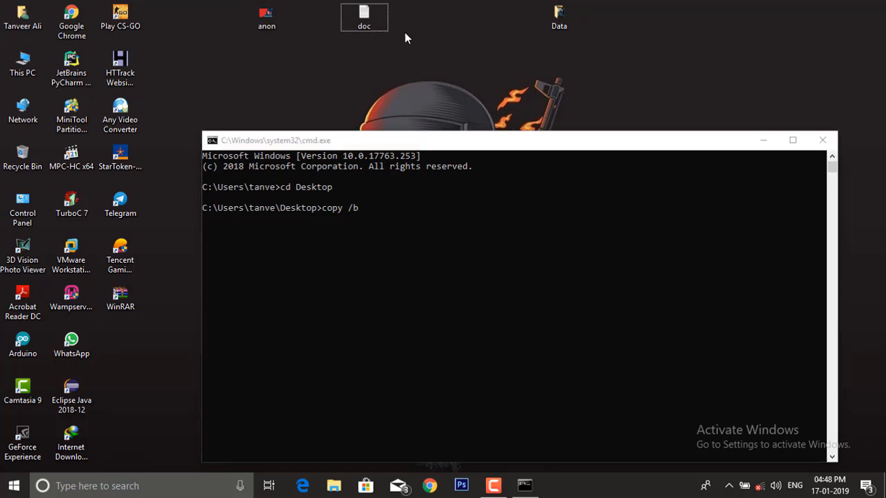
{"action": "mouse_move", "coordinate": [375, 63]}
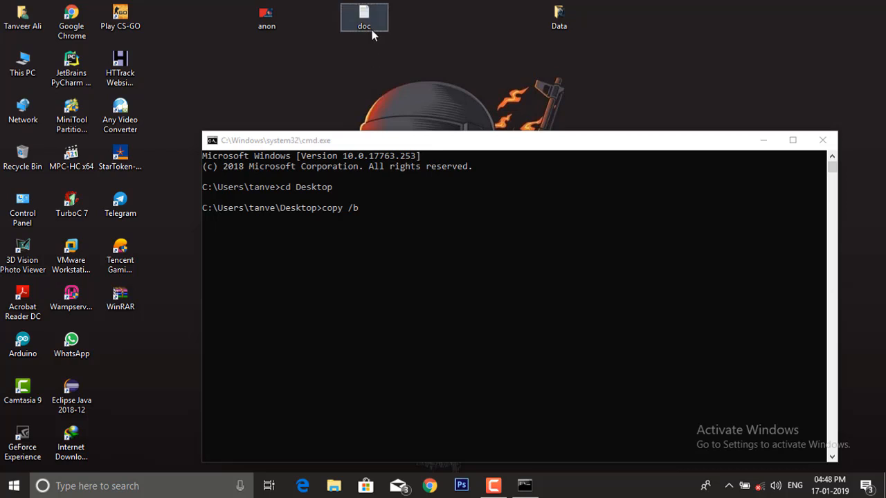
{"action": "mouse_move", "coordinate": [376, 76]}
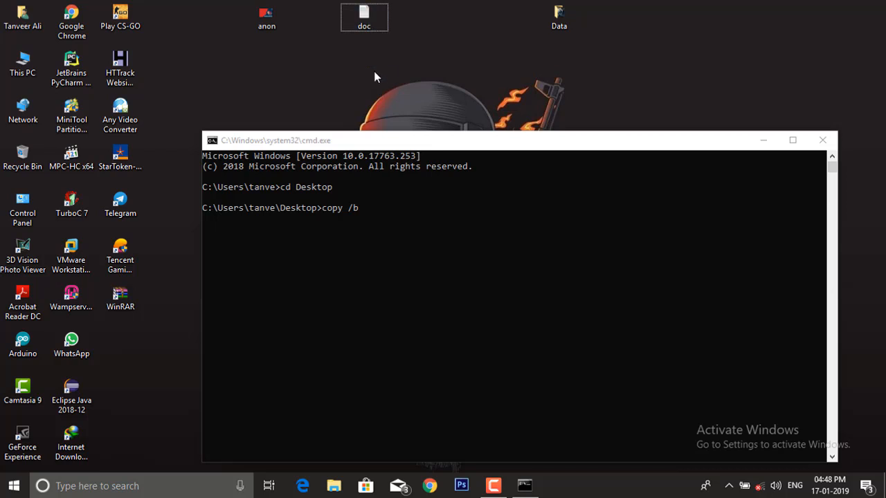
{"action": "right_click", "coordinate": [364, 17]}
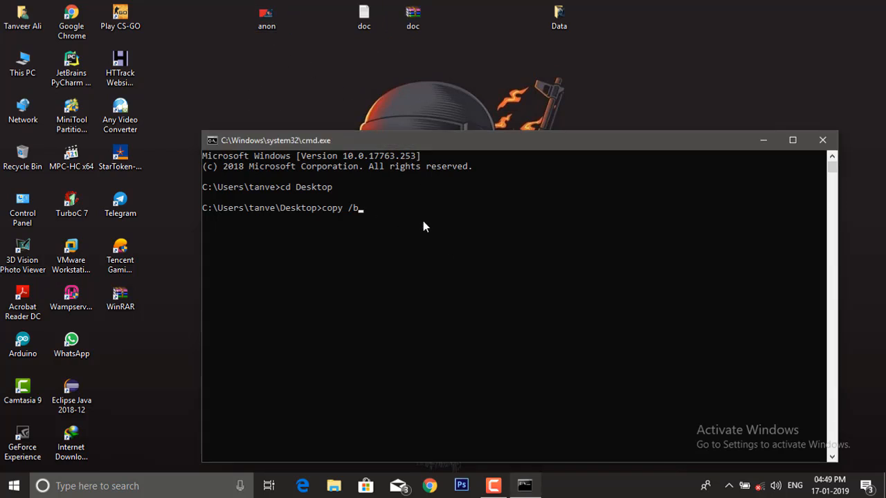
{"action": "mouse_move", "coordinate": [481, 227]}
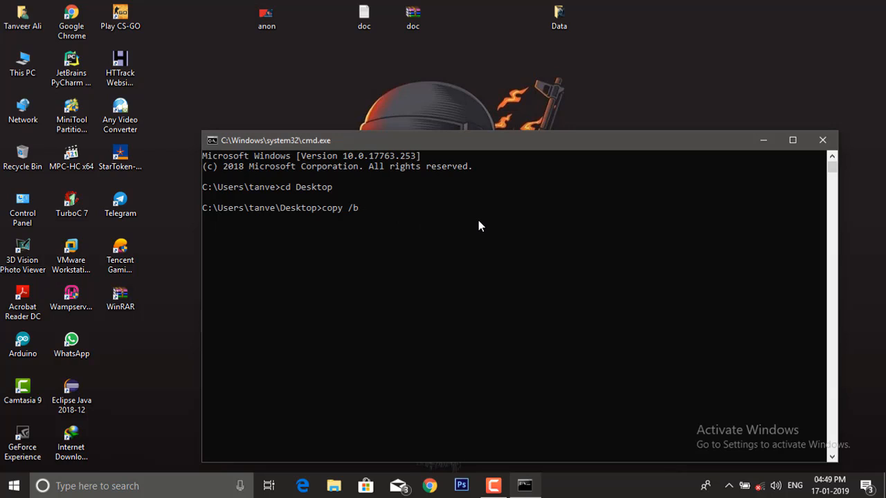
- Complete the command as 'copy /b anon.jpg+doc.rar secret.png' without running it yet
{"action": "type", "text": "anon"}
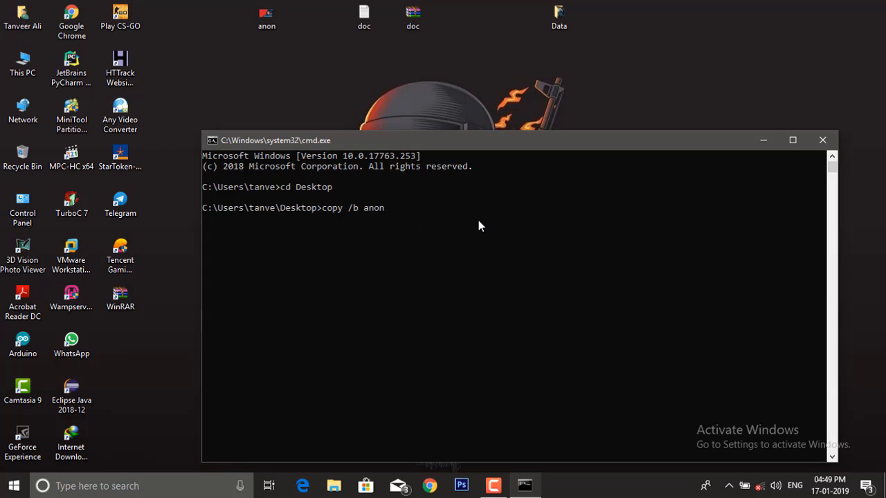
{"action": "type", "text": ".jpg"}
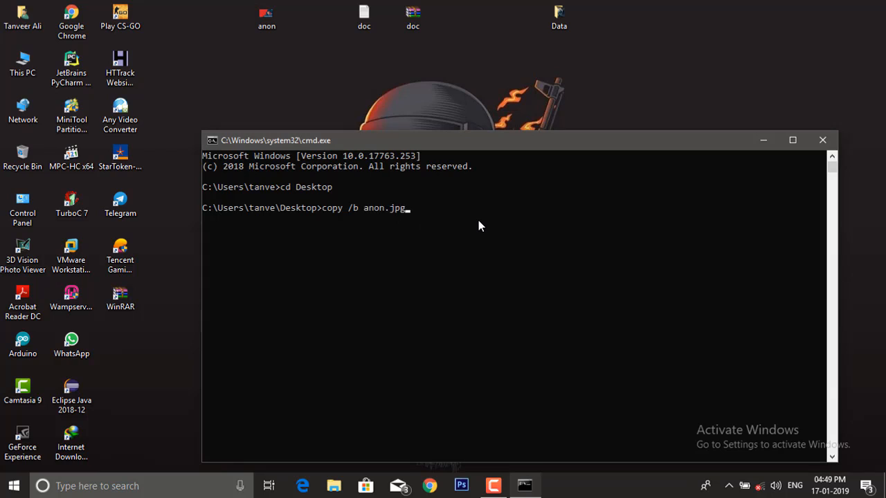
{"action": "type", "text": "+"}
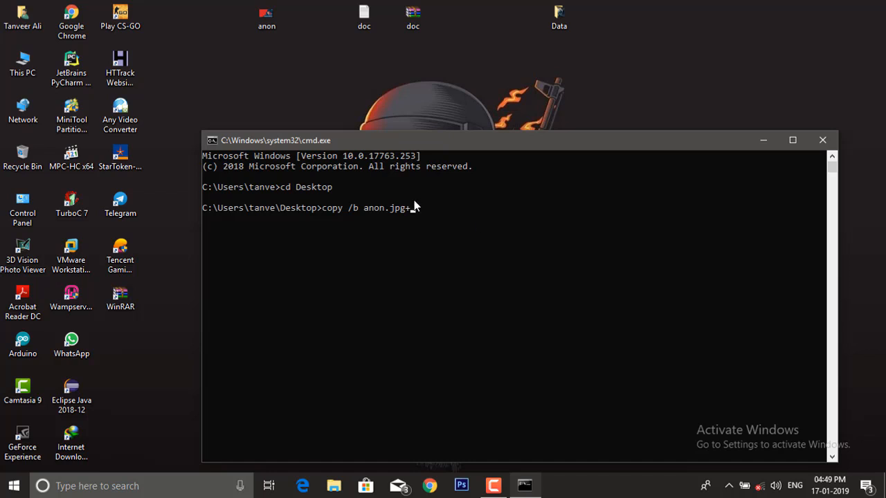
{"action": "mouse_move", "coordinate": [393, 220]}
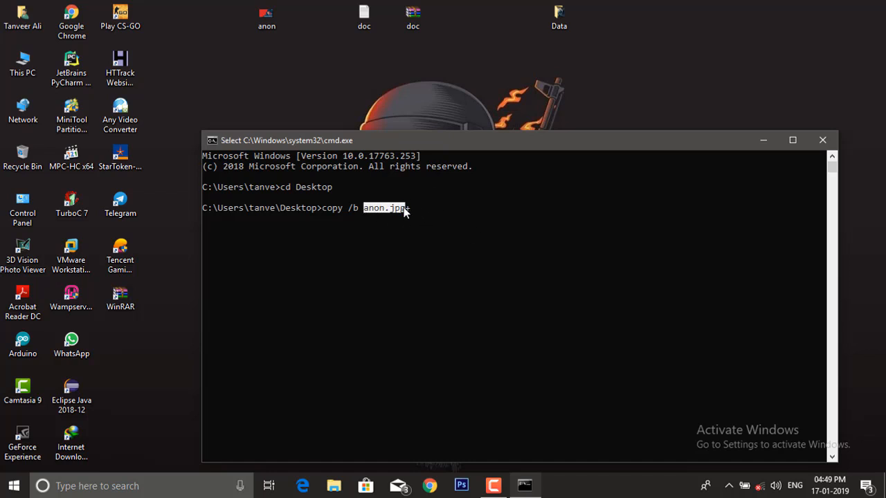
{"action": "type", "text": "+"}
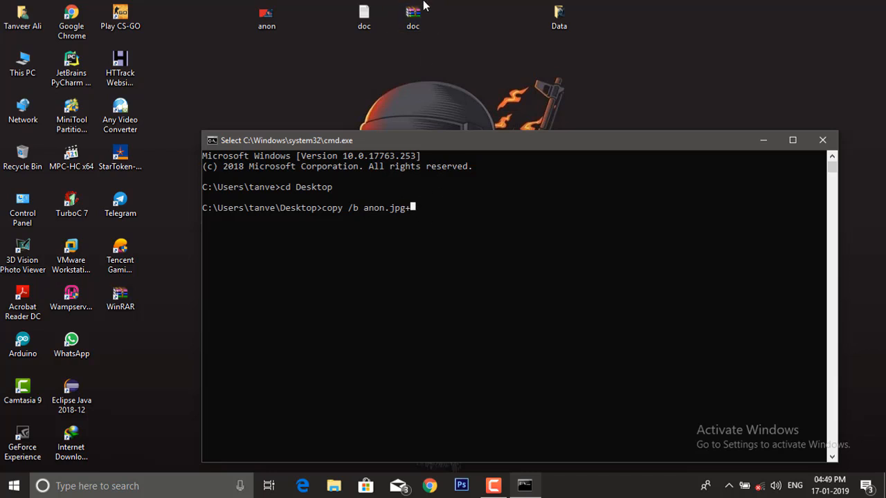
{"action": "mouse_move", "coordinate": [512, 220]}
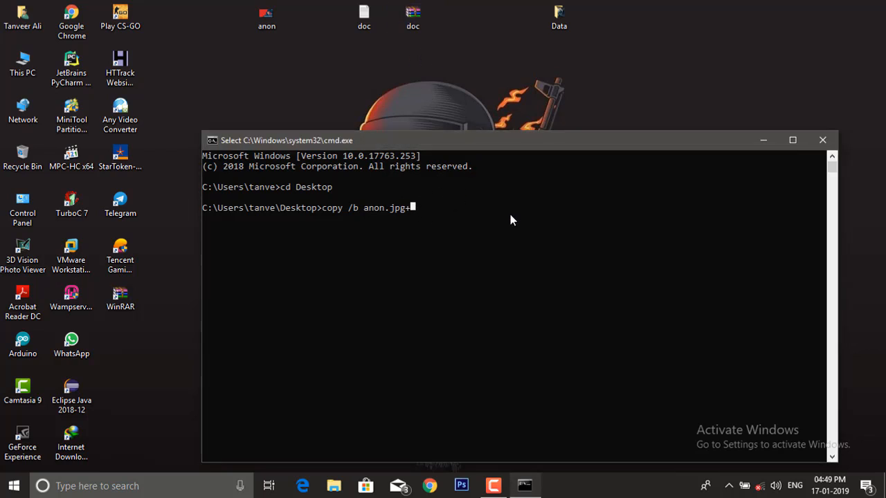
{"action": "type", "text": "doc."}
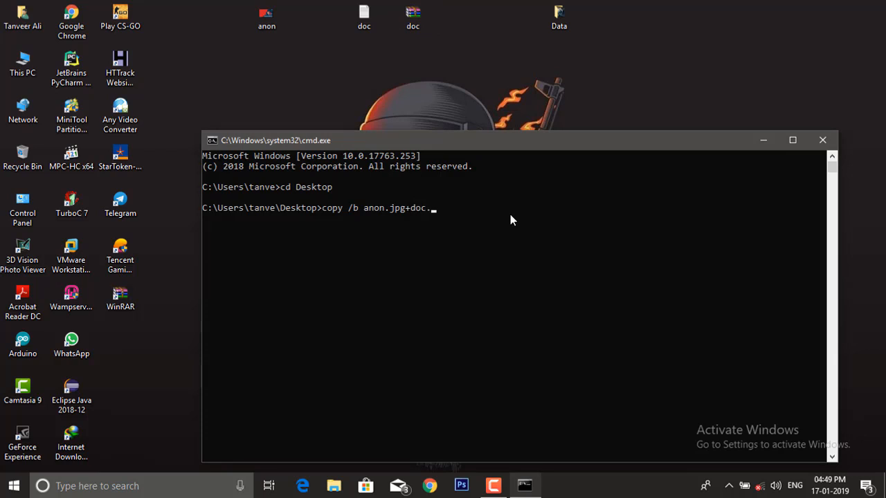
{"action": "type", "text": "rar"}
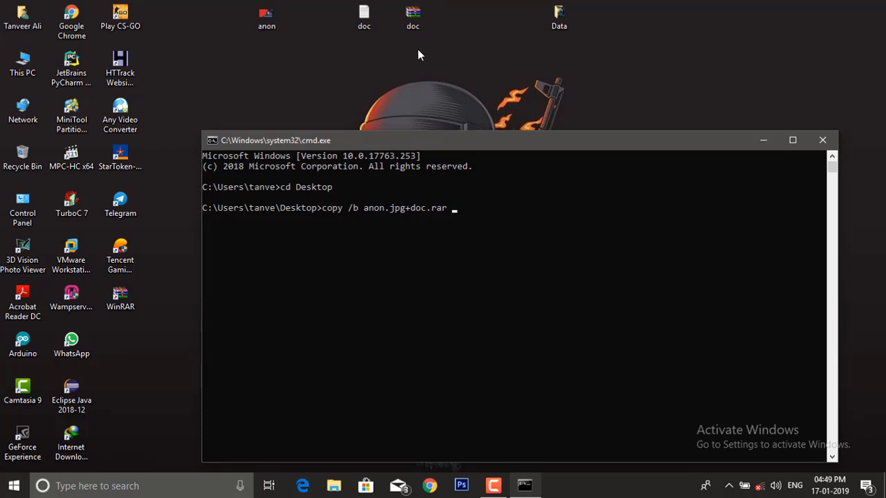
{"action": "mouse_move", "coordinate": [467, 204]}
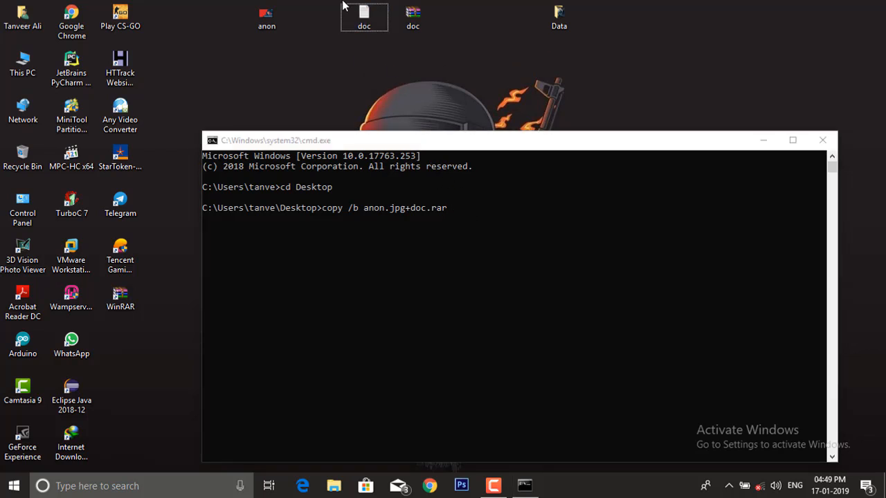
{"action": "mouse_move", "coordinate": [443, 103]}
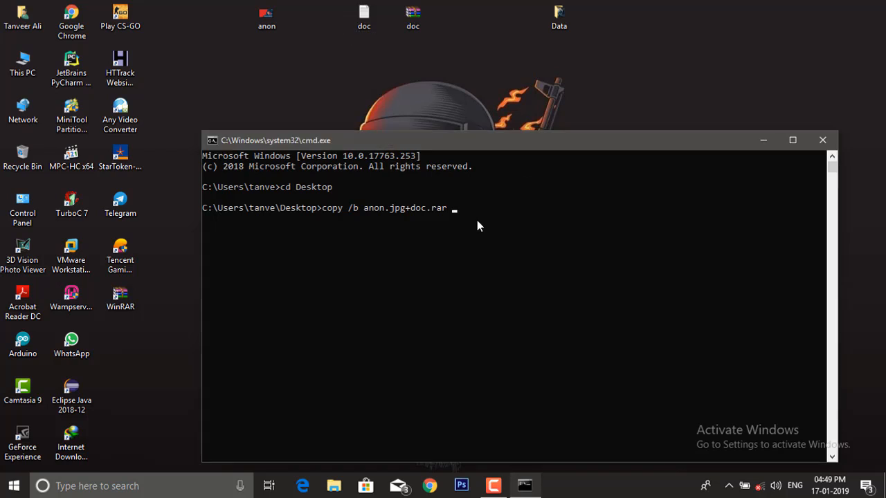
{"action": "type", "text": "secret."}
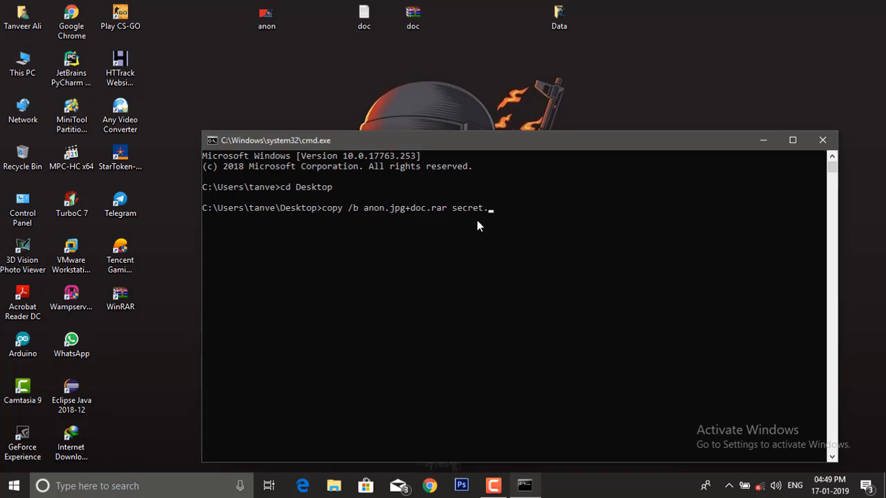
{"action": "type", "text": "png"}
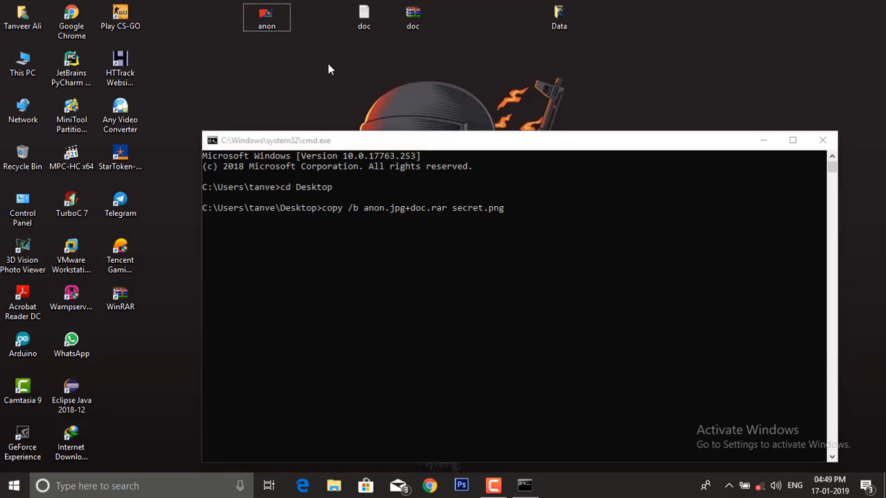
{"action": "mouse_move", "coordinate": [464, 216]}
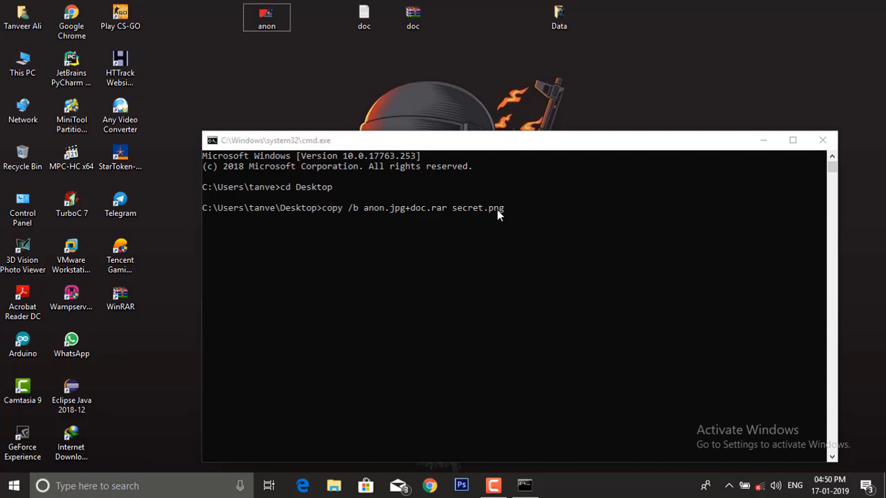
{"action": "mouse_move", "coordinate": [487, 216]}
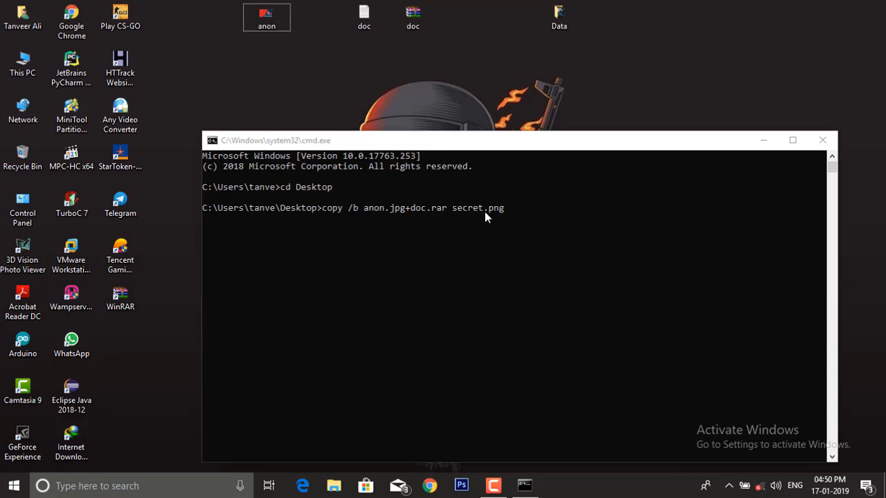
{"action": "mouse_move", "coordinate": [501, 213]}
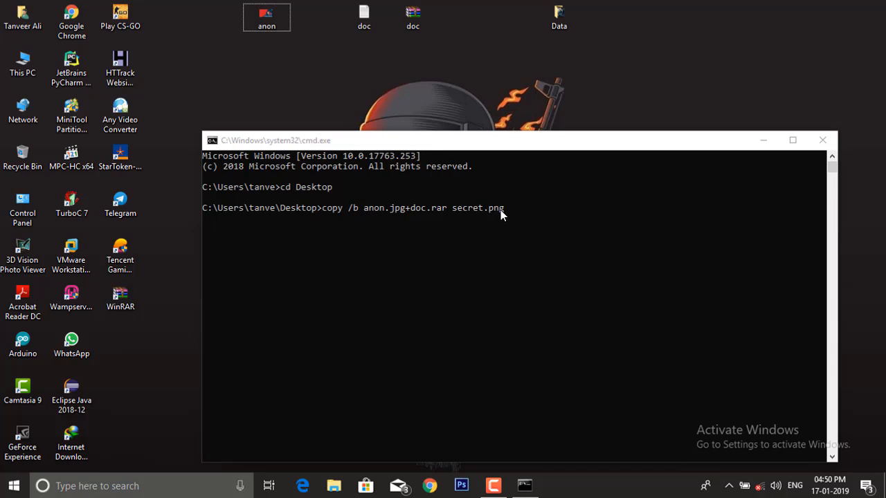
{"action": "mouse_move", "coordinate": [484, 216]}
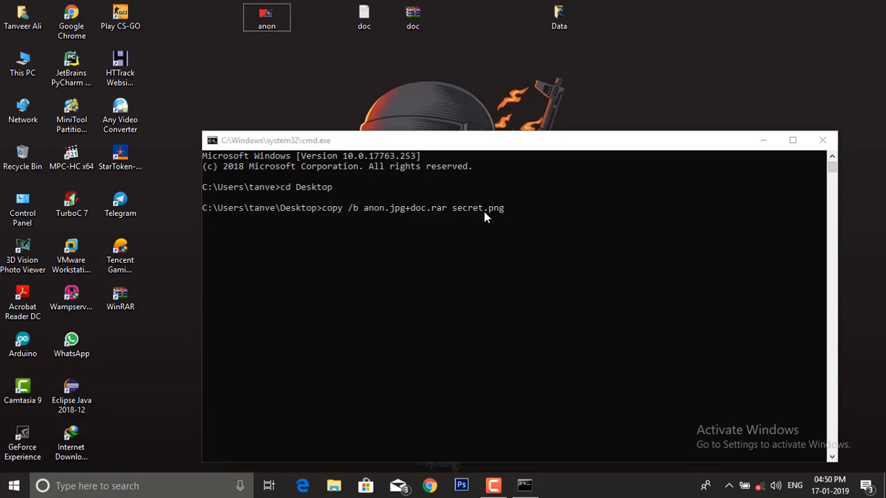
{"action": "mouse_move", "coordinate": [496, 220]}
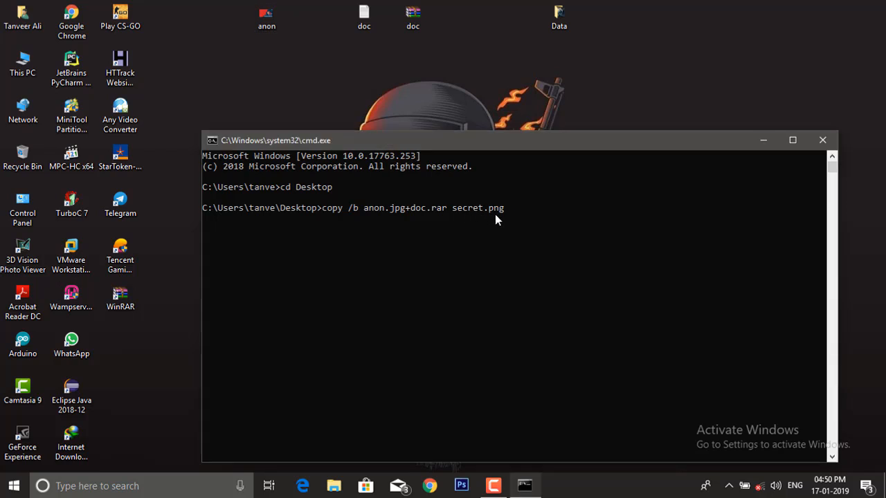
{"action": "mouse_move", "coordinate": [553, 227]}
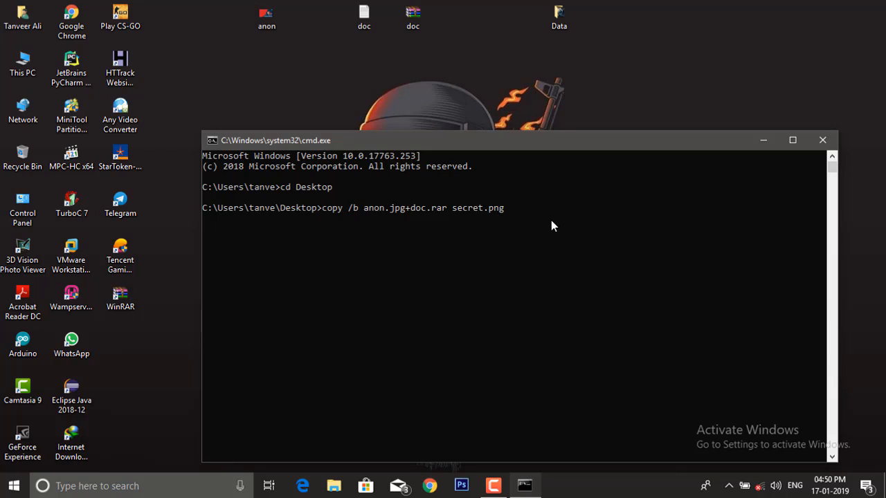
- Run the copy to create secret.png, then preview it to confirm the Anonymous picture shows
{"action": "key", "text": "Return"}
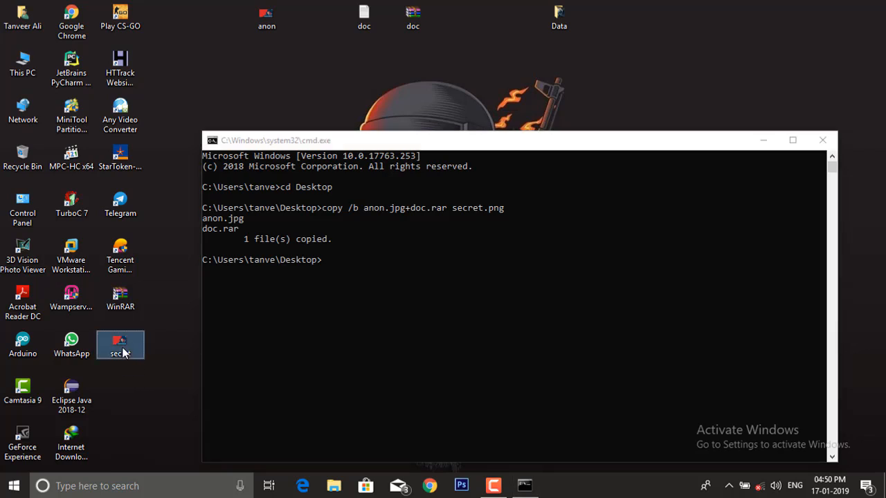
{"action": "double_click", "coordinate": [119, 343]}
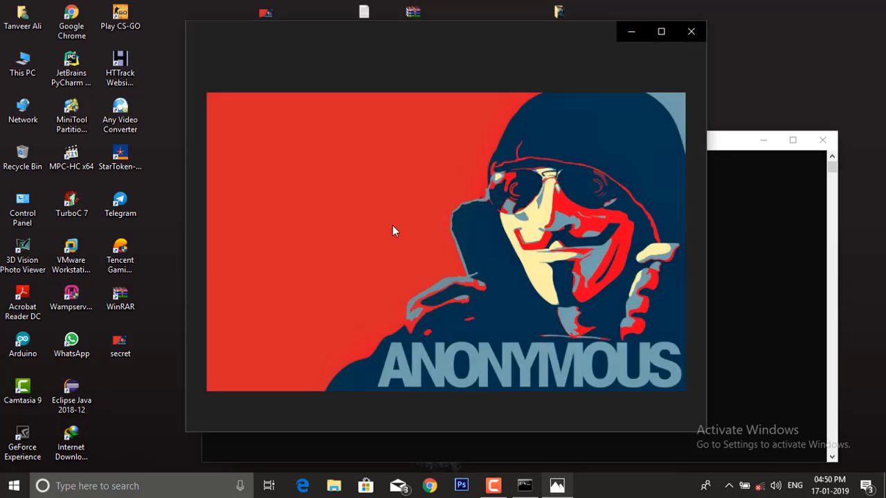
{"action": "left_click", "coordinate": [689, 30]}
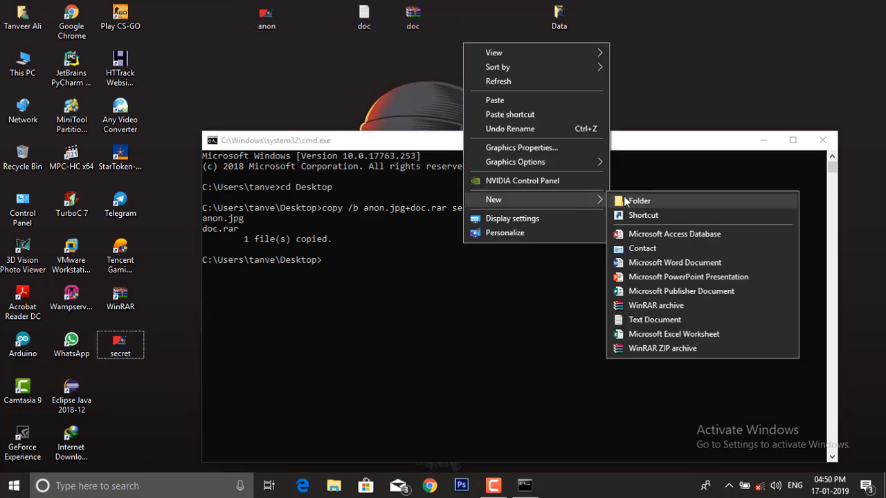
- Create a New folder on the Desktop, leaving secret in place of the anon and doc files
{"action": "left_click", "coordinate": [638, 200]}
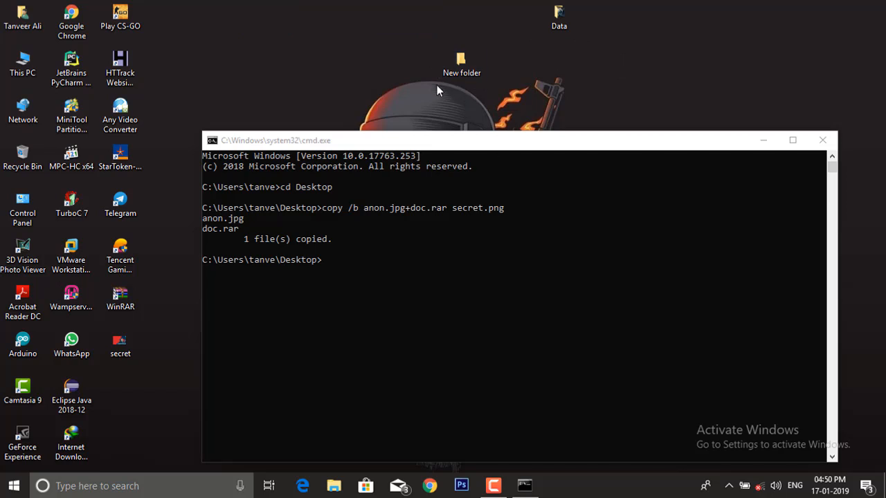
{"action": "left_click", "coordinate": [119, 344]}
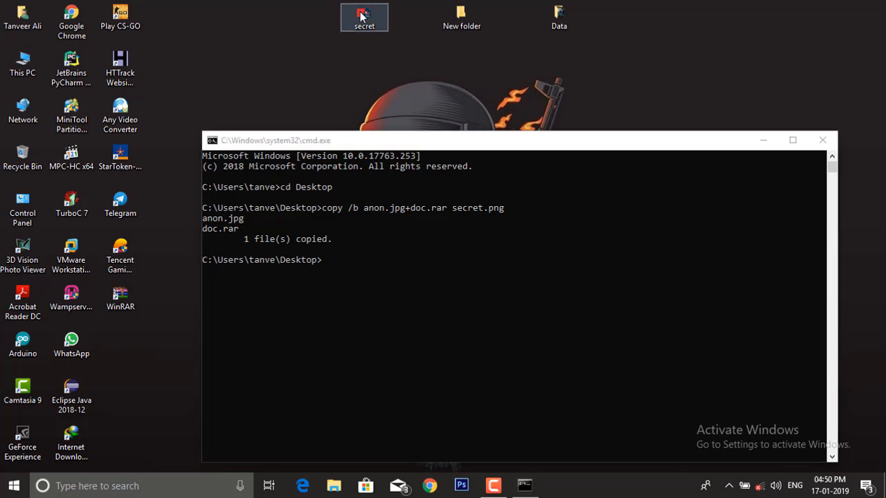
- Open secret.png with WinRAR archiver to reveal doc.txt hidden inside
{"action": "right_click", "coordinate": [364, 16]}
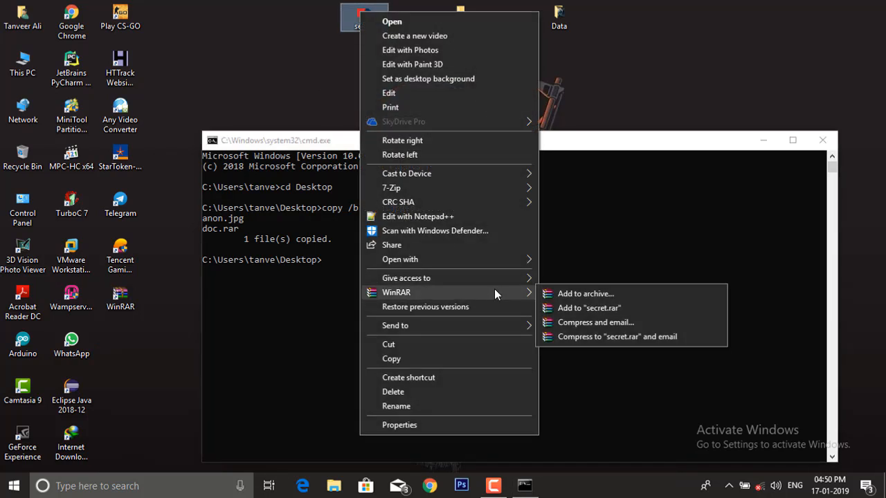
{"action": "mouse_move", "coordinate": [499, 318]}
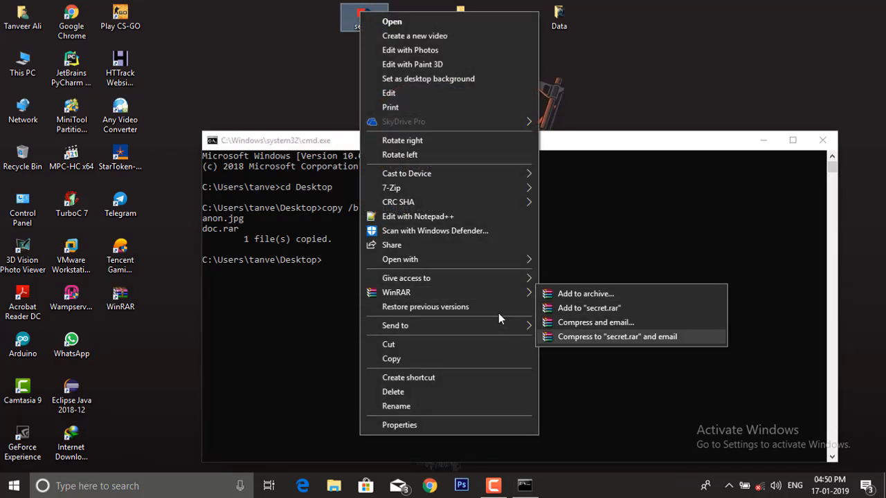
{"action": "mouse_move", "coordinate": [426, 301]}
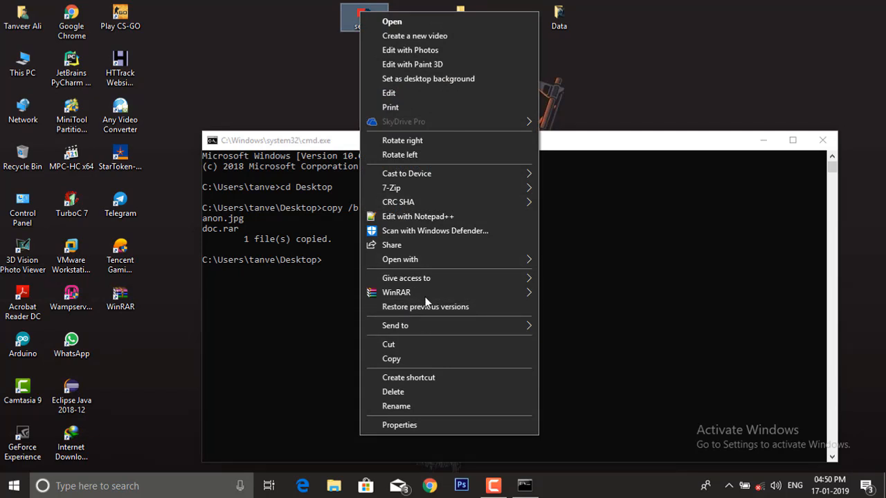
{"action": "left_click", "coordinate": [400, 259]}
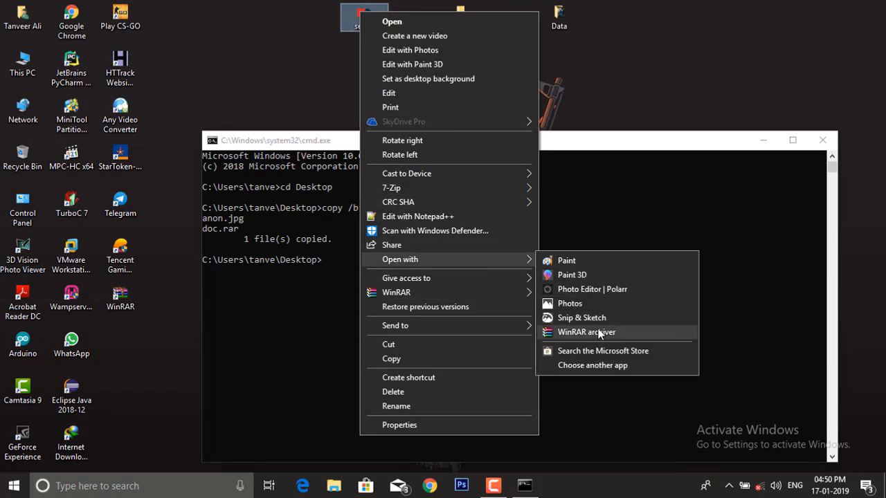
{"action": "left_click", "coordinate": [587, 332]}
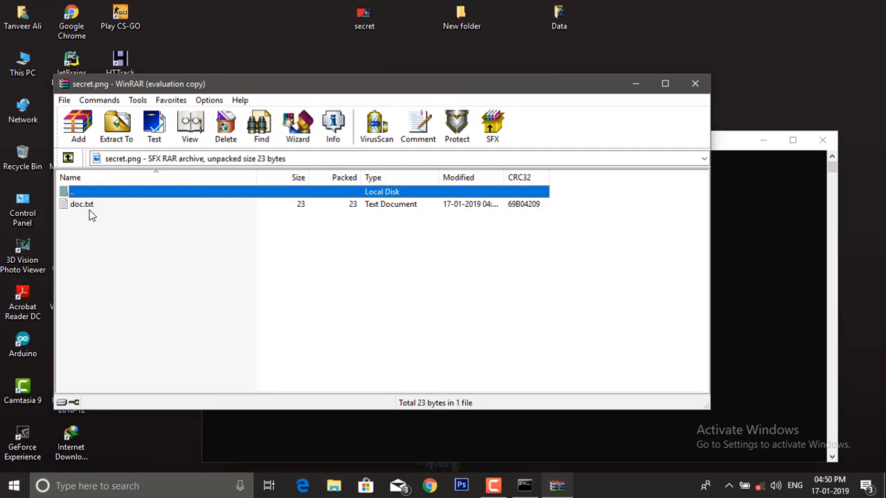
- Extract doc.txt from secret.png to the Desktop, close WinRAR and open the extracted file
{"action": "double_click", "coordinate": [80, 205]}
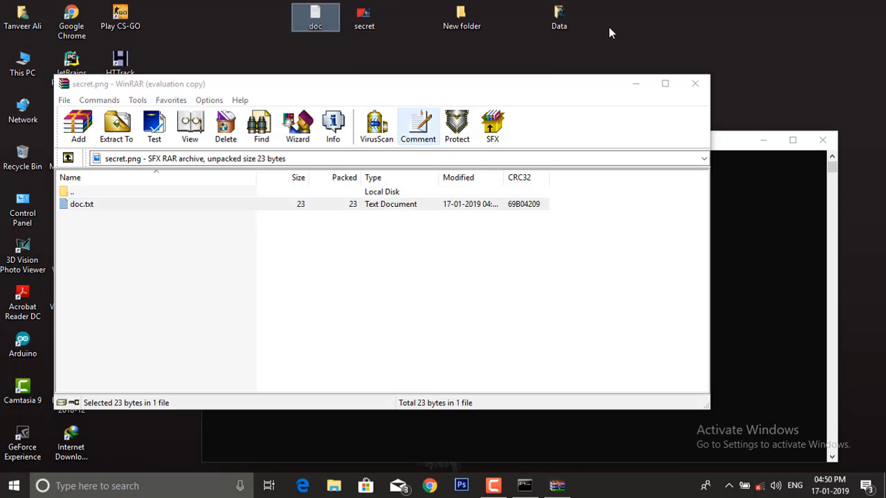
{"action": "left_click", "coordinate": [695, 83]}
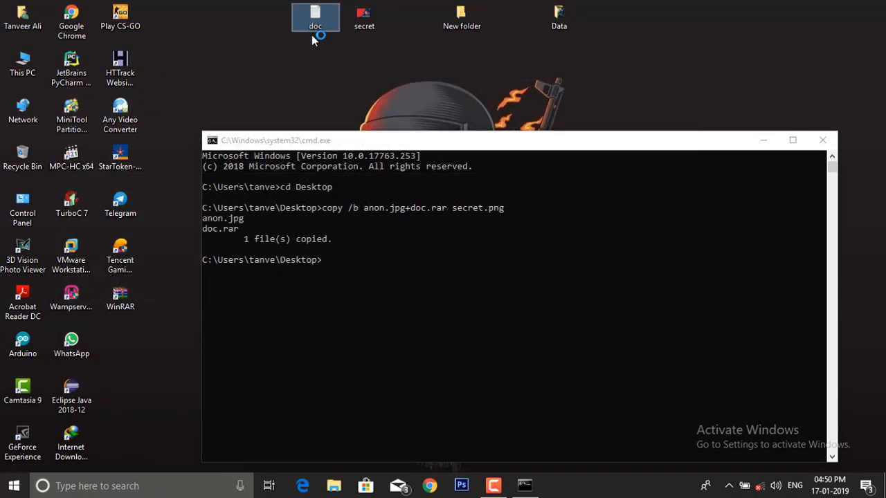
{"action": "double_click", "coordinate": [316, 15]}
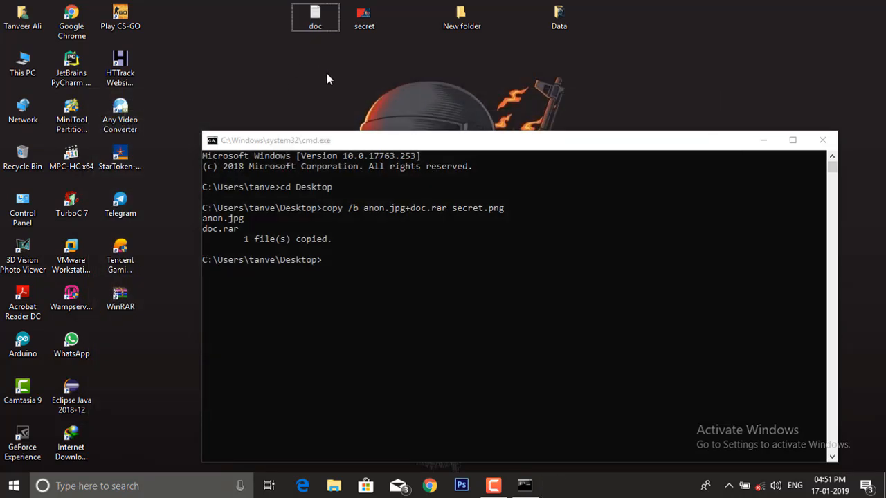
{"action": "mouse_move", "coordinate": [409, 152]}
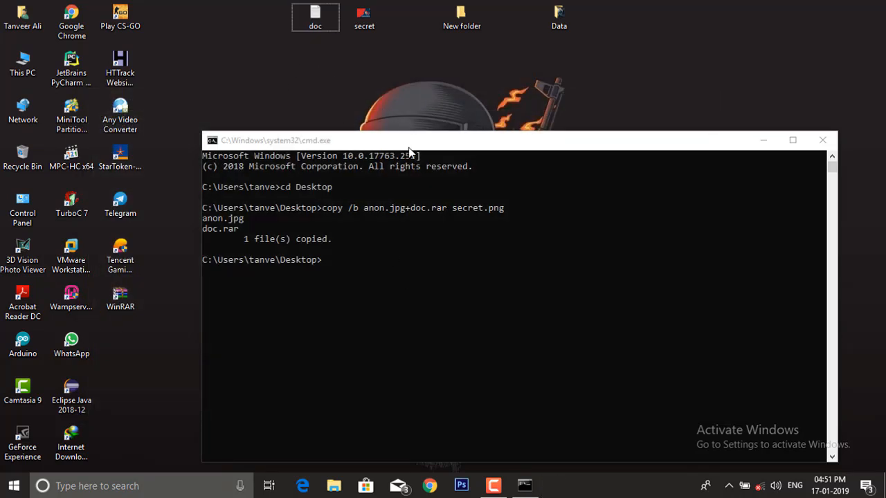